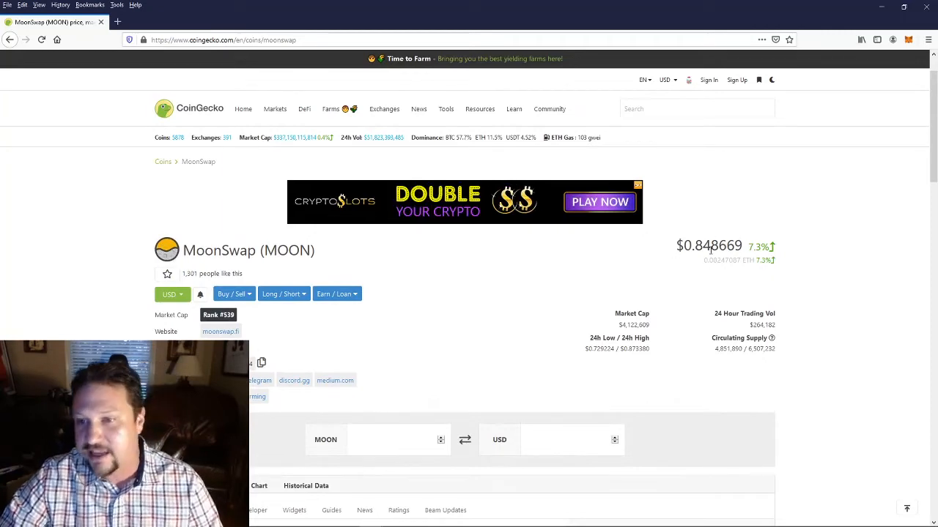
View MOON's two-week price chart on CoinGecko, then switch to the MoonSwap home page
scroll(down, 3)
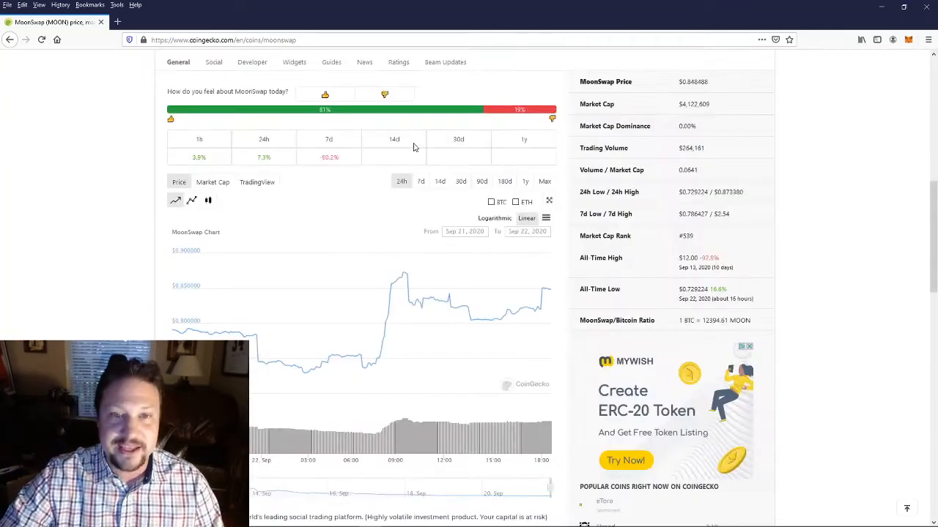
click(439, 182)
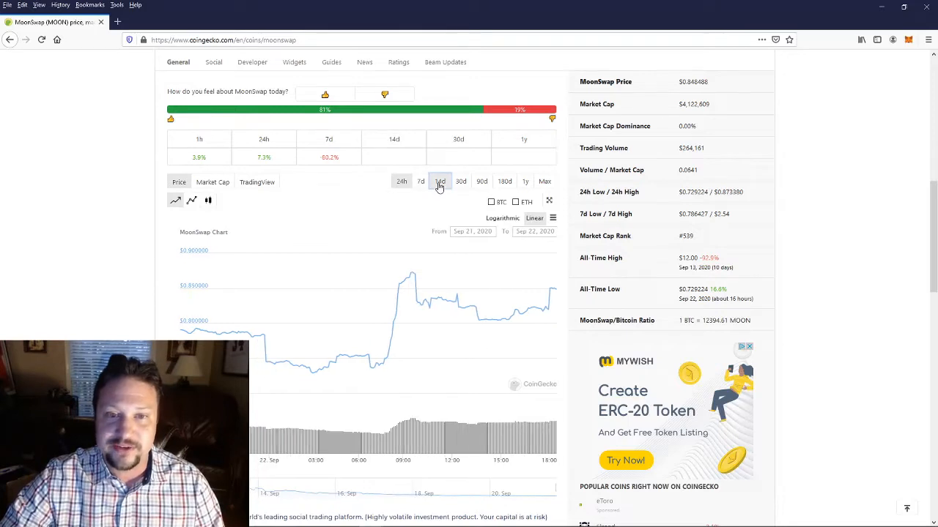
click(439, 181)
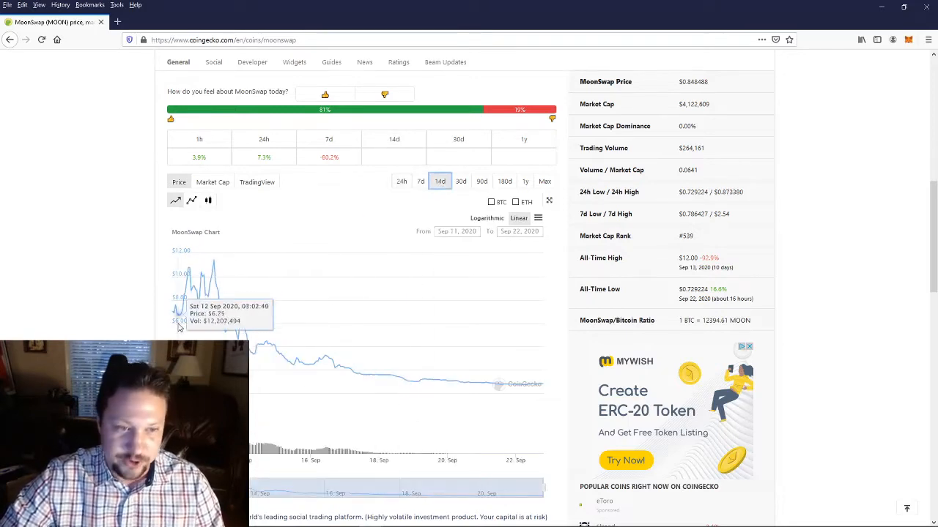
mouse_move(178, 319)
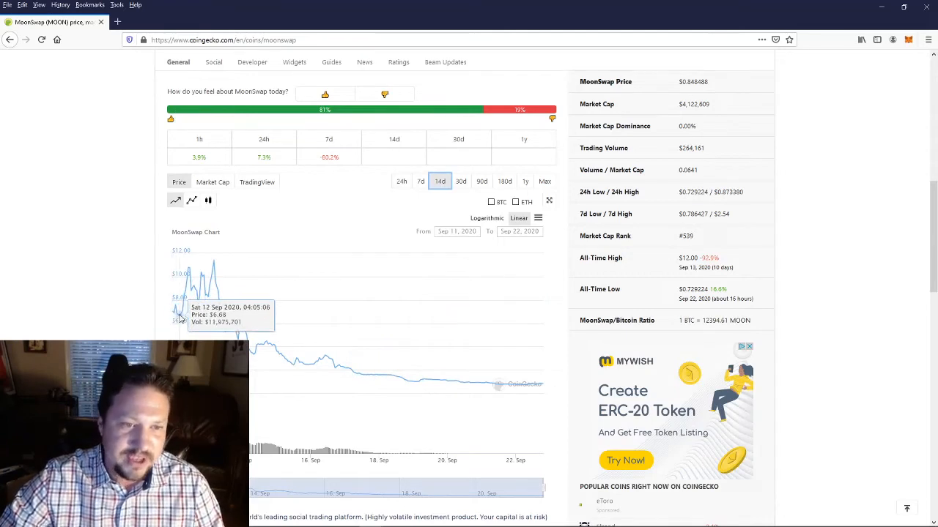
mouse_move(192, 276)
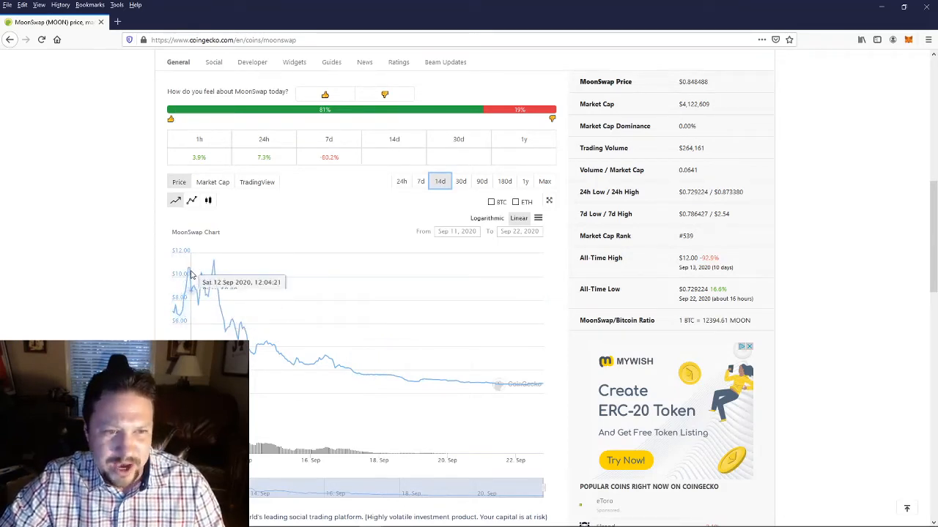
mouse_move(194, 276)
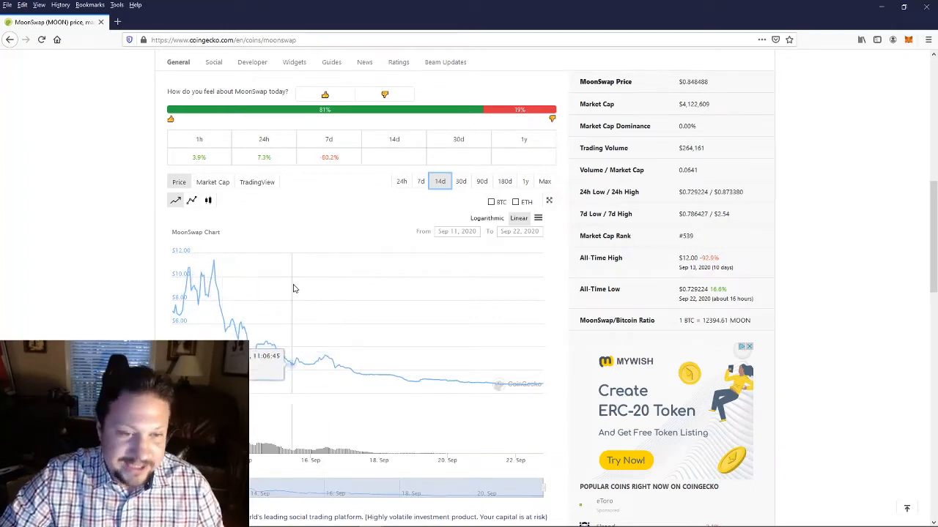
mouse_move(219, 269)
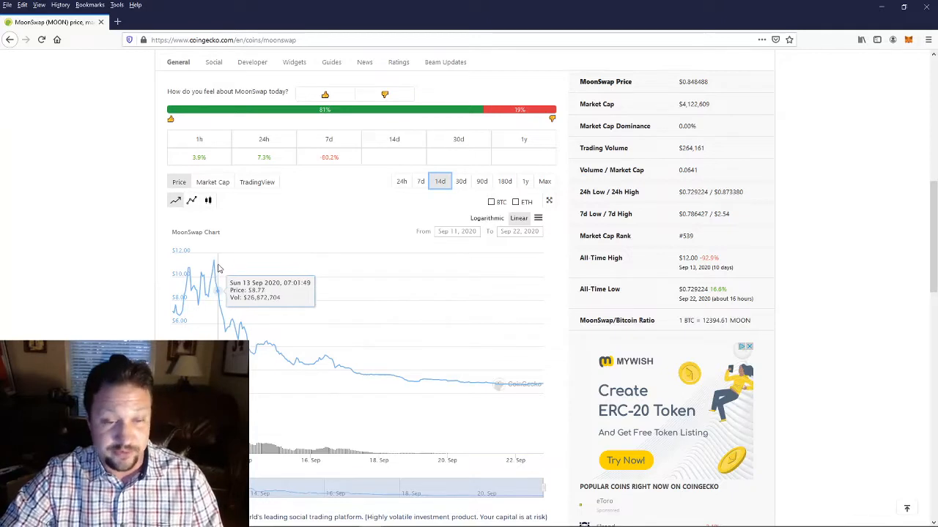
mouse_move(337, 369)
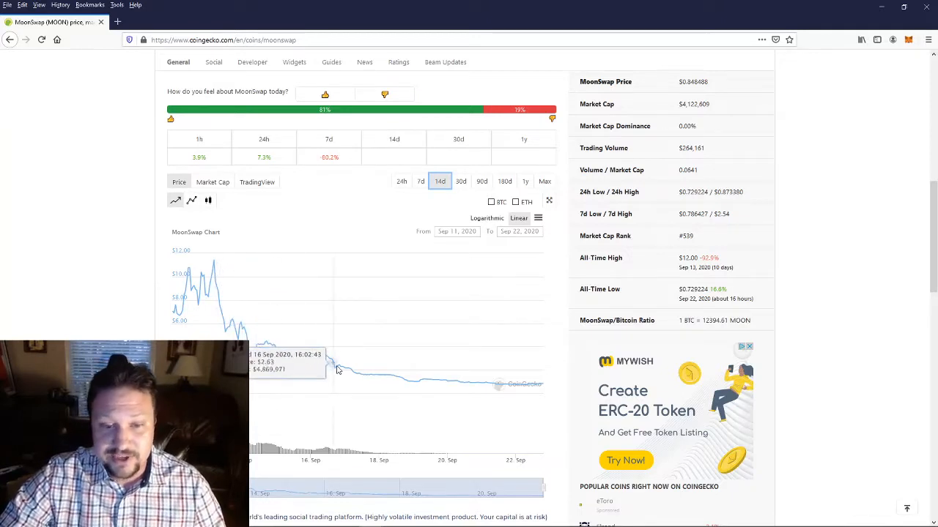
mouse_move(516, 387)
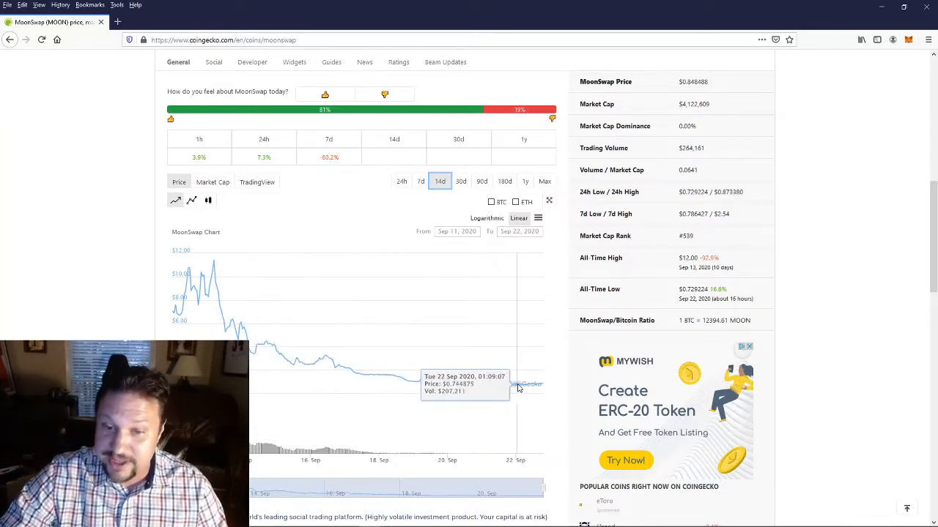
mouse_move(369, 293)
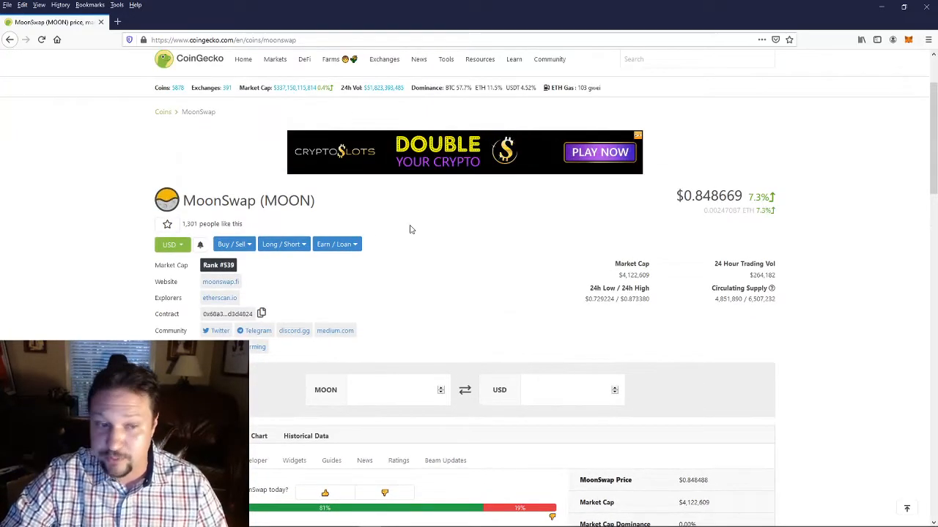
click(220, 281)
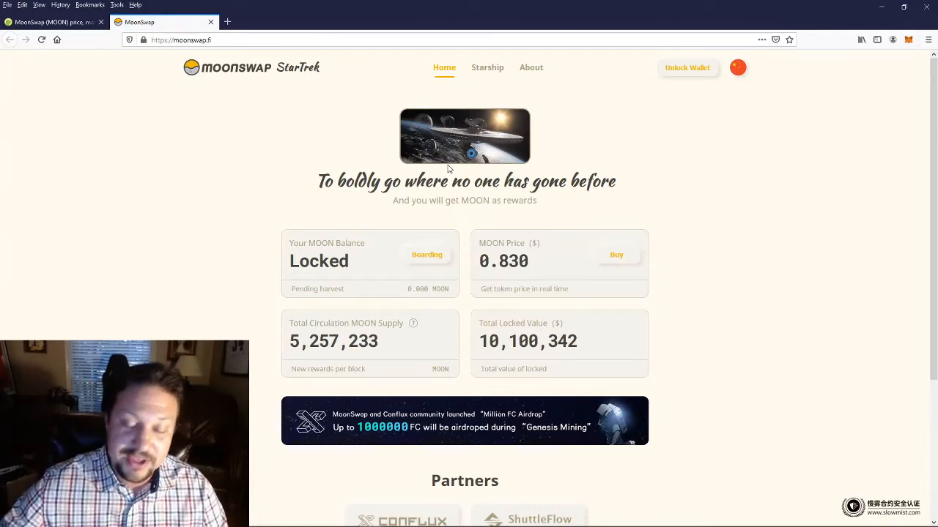
mouse_move(577, 112)
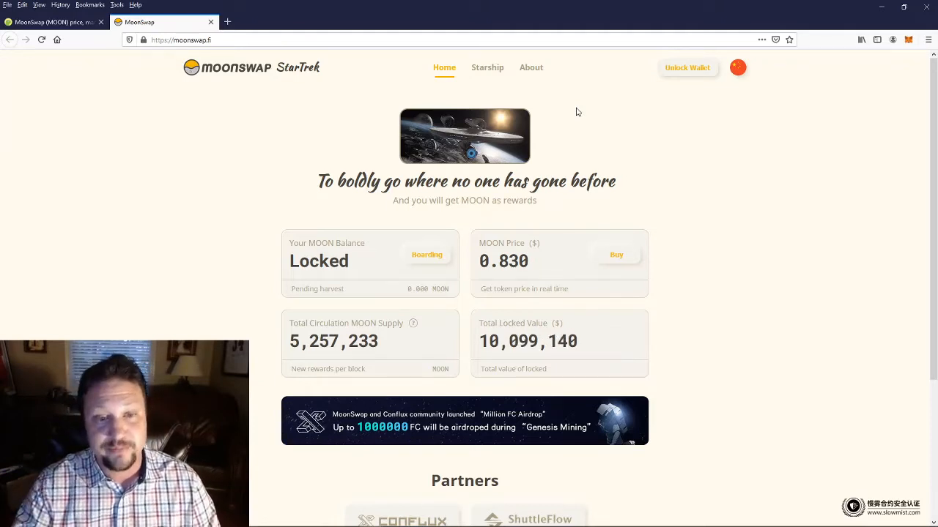
Browse the Starship farming pools and their APYs, including Polaris SNX, Canopus SWRV, Ceres YFII and Eris DF
click(486, 67)
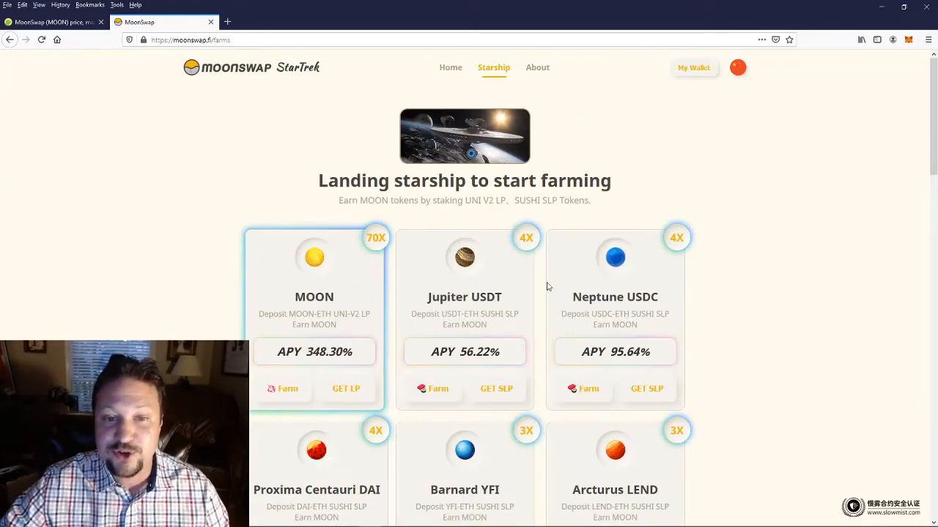
scroll(down, 3)
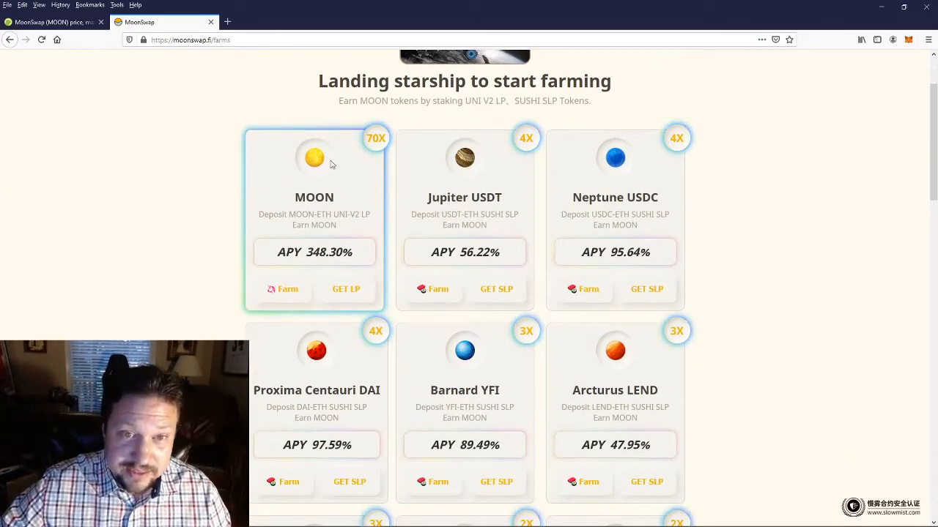
scroll(down, 3)
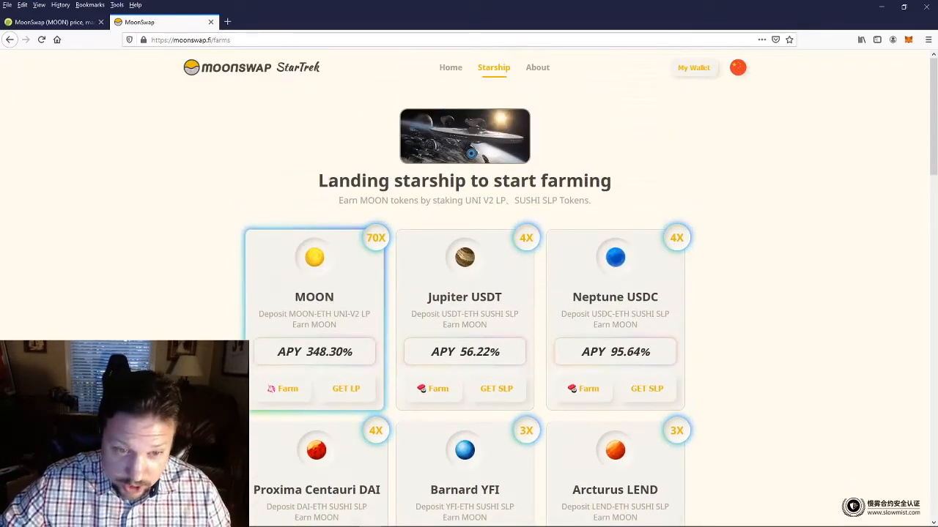
mouse_move(359, 380)
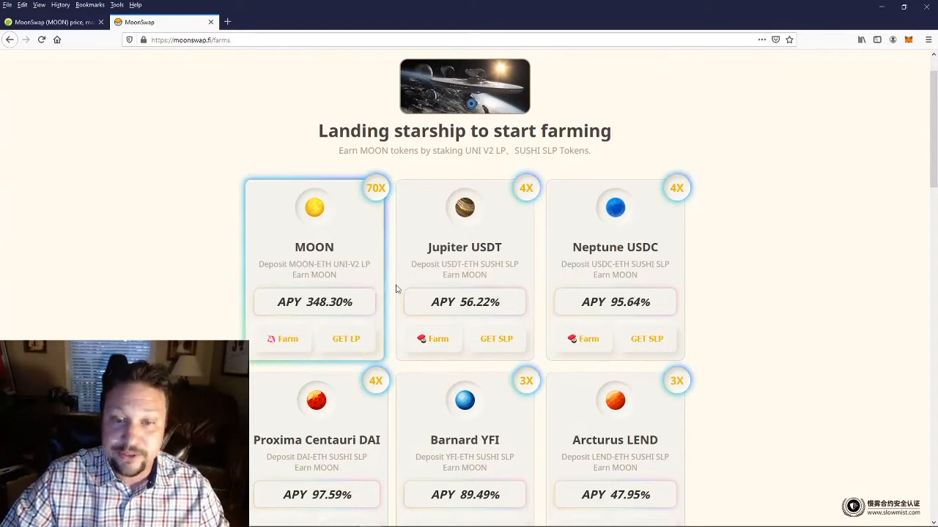
scroll(down, 3)
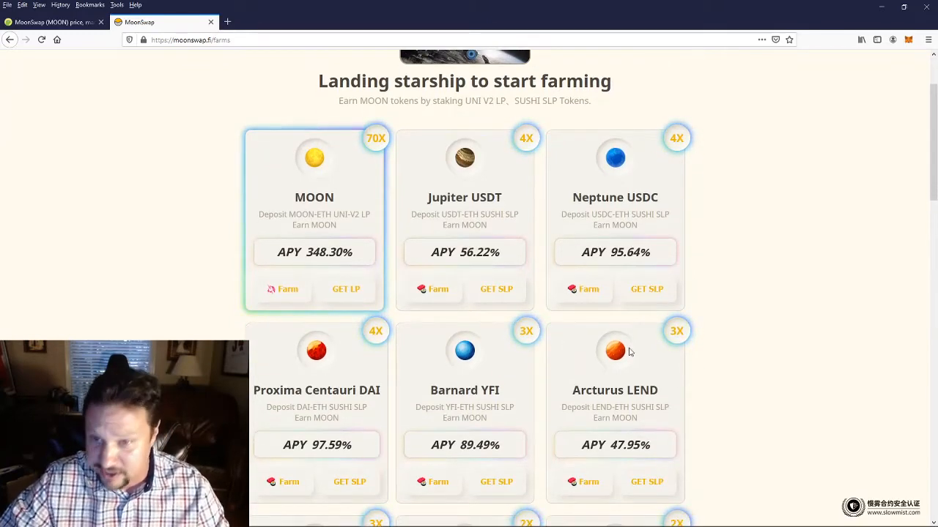
scroll(down, 3)
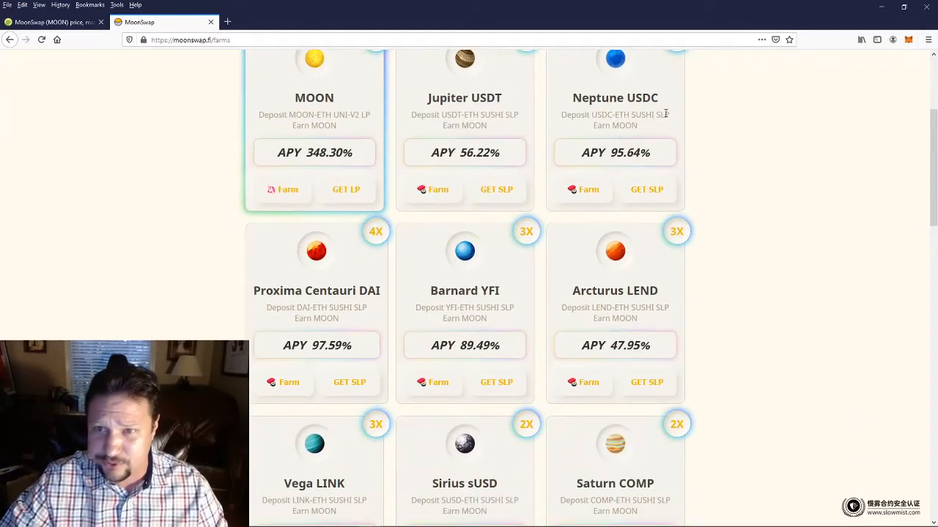
scroll(down, 3)
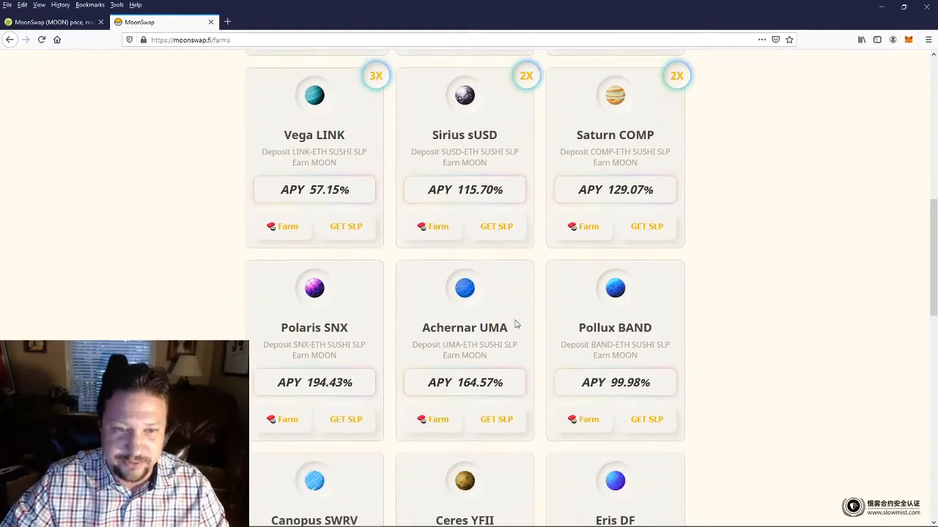
scroll(down, 3)
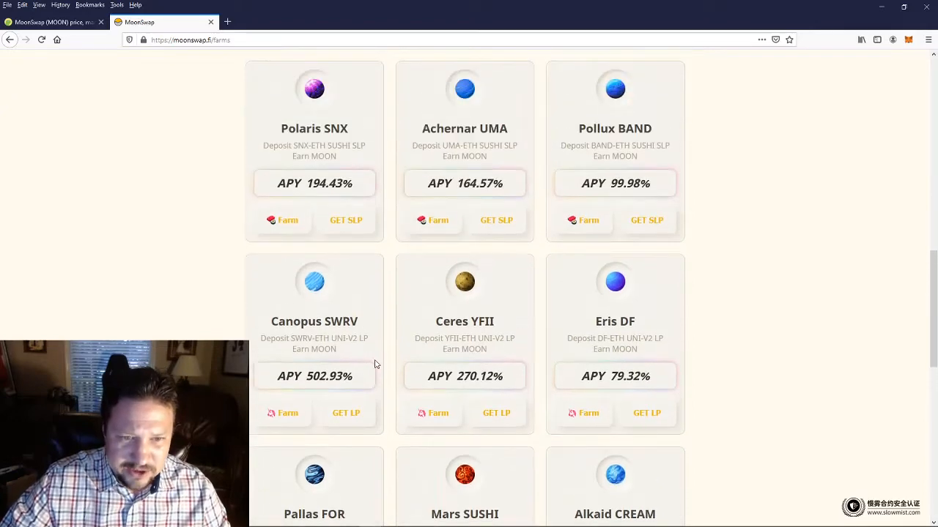
mouse_move(366, 389)
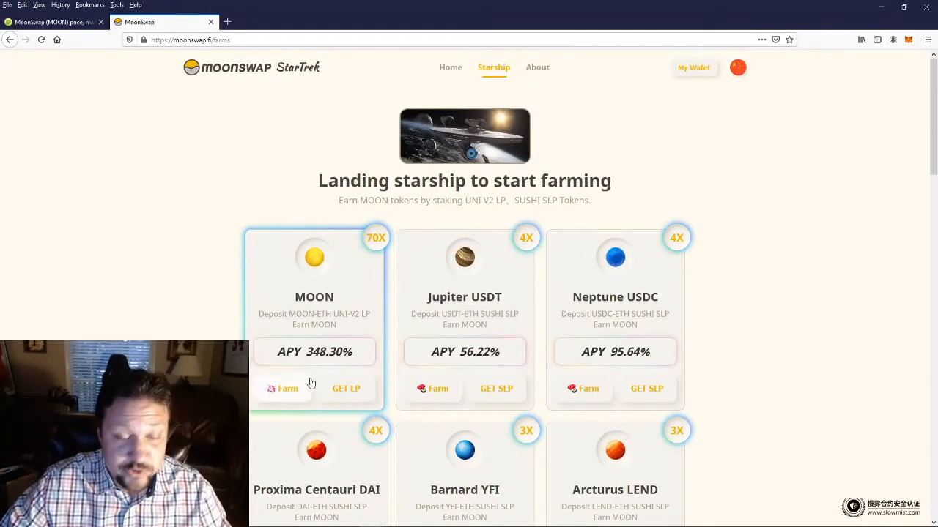
View the MOON pool showing 201.677 MOON earned on 95.728 staked MOON-ETH UNI-V2 LP tokens
click(287, 389)
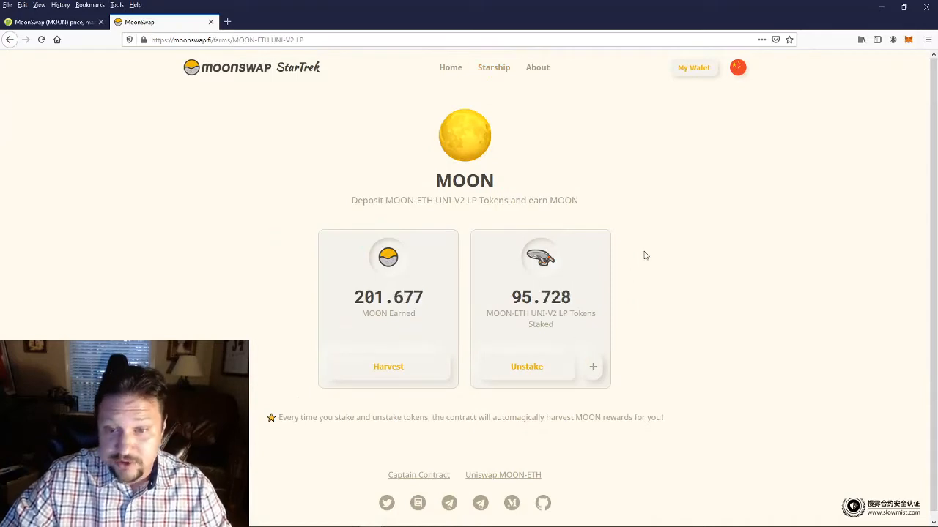
mouse_move(541, 285)
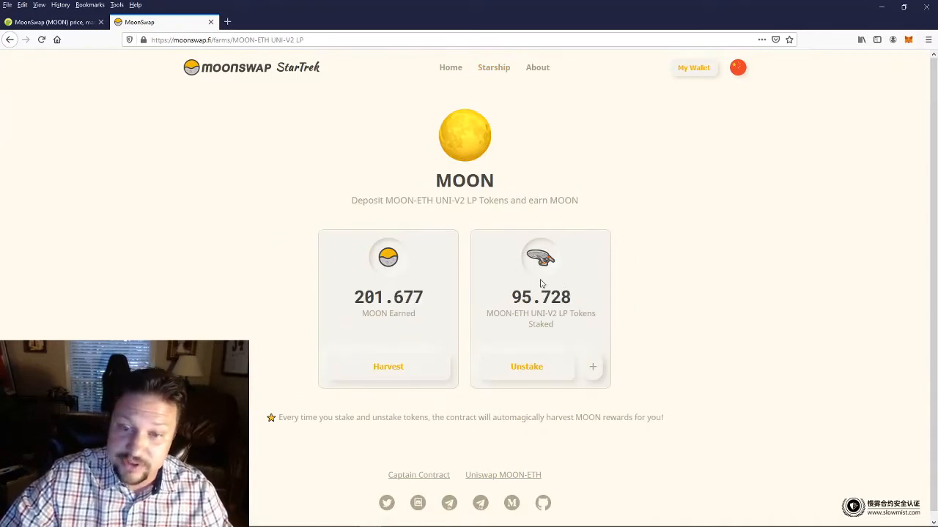
mouse_move(398, 286)
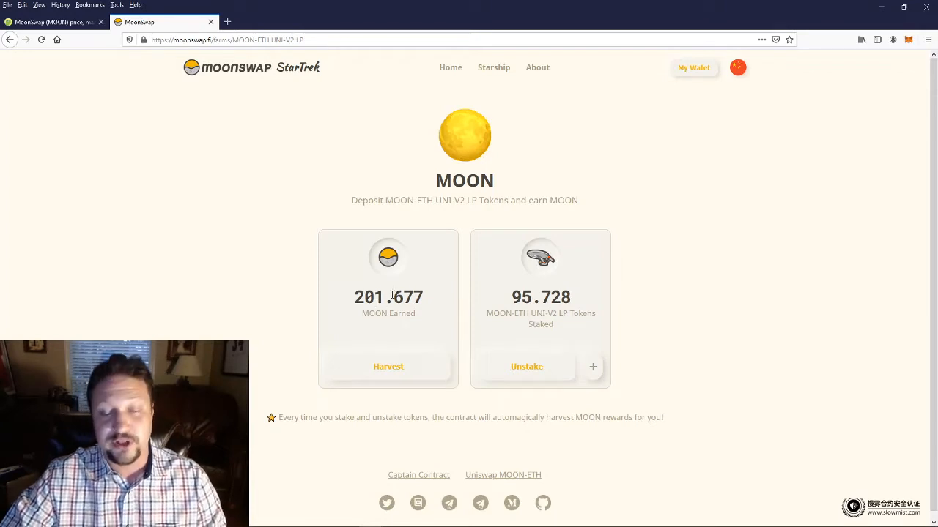
mouse_move(398, 352)
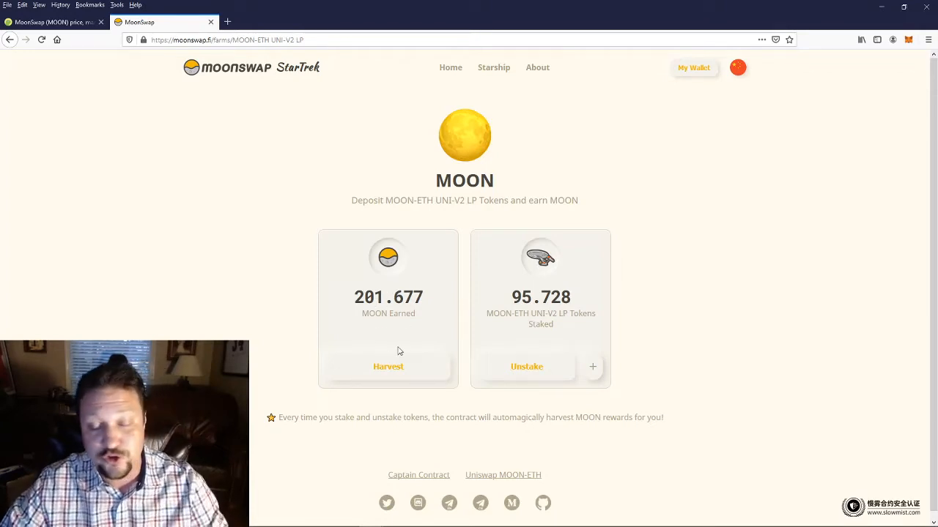
mouse_move(551, 313)
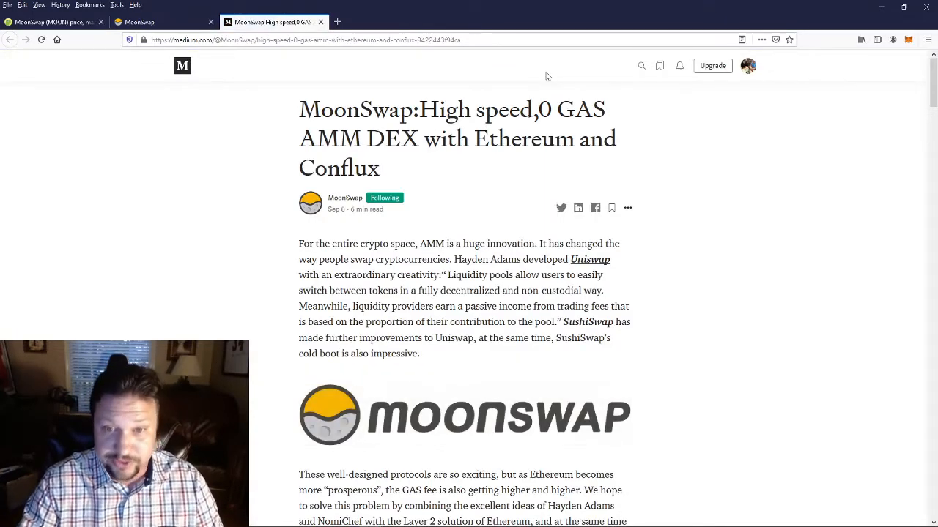
On the testnet swap page, reverse the trade so it goes from cETH (10.4485) into cMoon
click(138, 22)
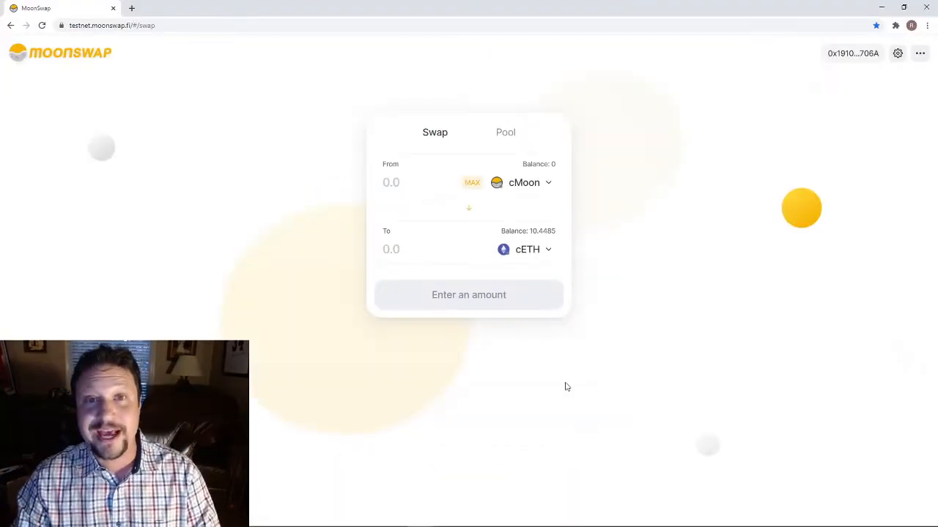
mouse_move(586, 315)
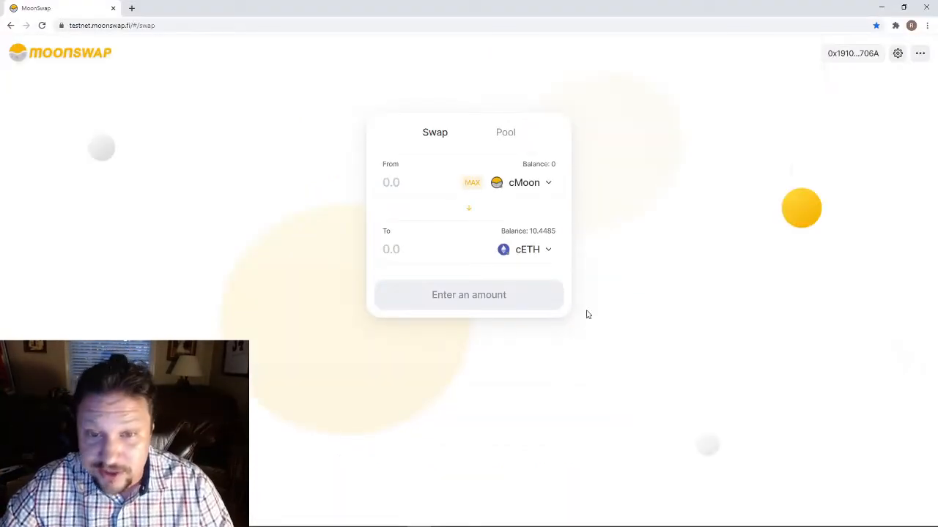
mouse_move(659, 188)
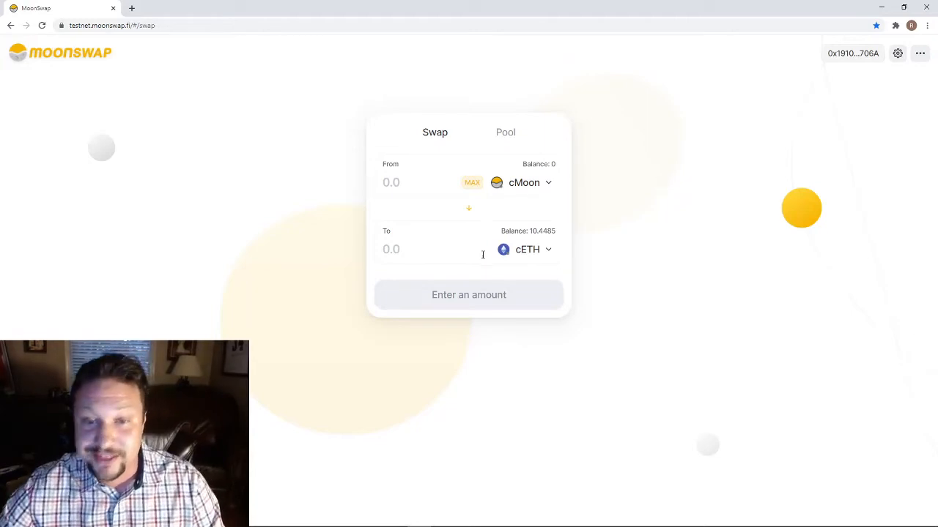
click(468, 208)
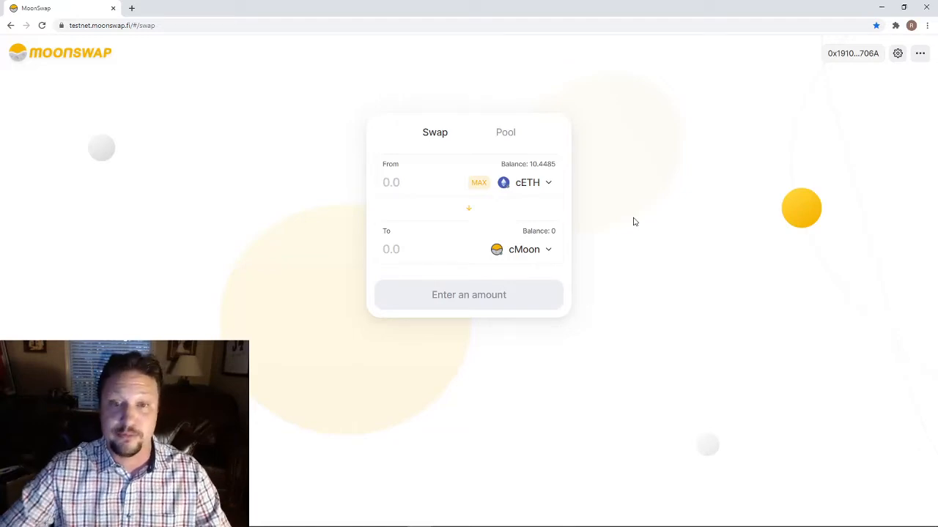
Show Account 1's balances in ConfluxPortal: 99.999827 CFX, 10 FC and 10.448 cETH
click(895, 26)
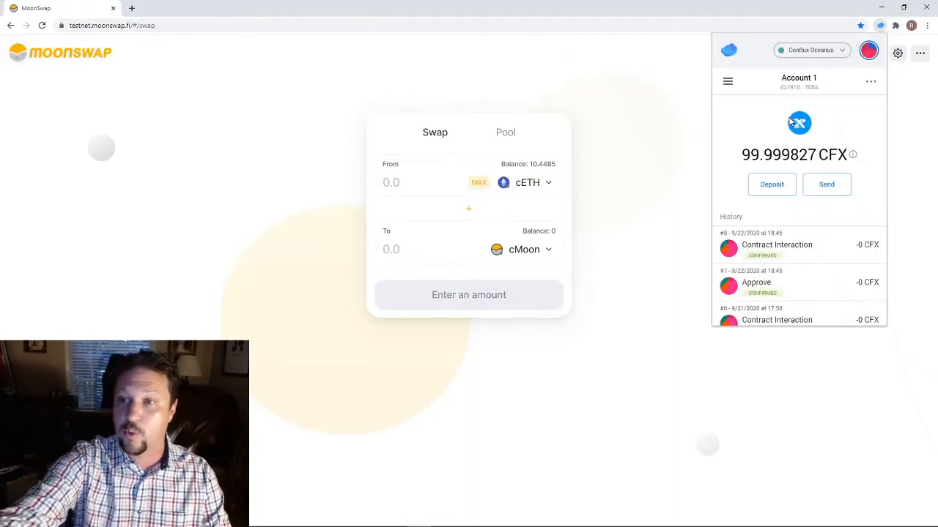
click(726, 82)
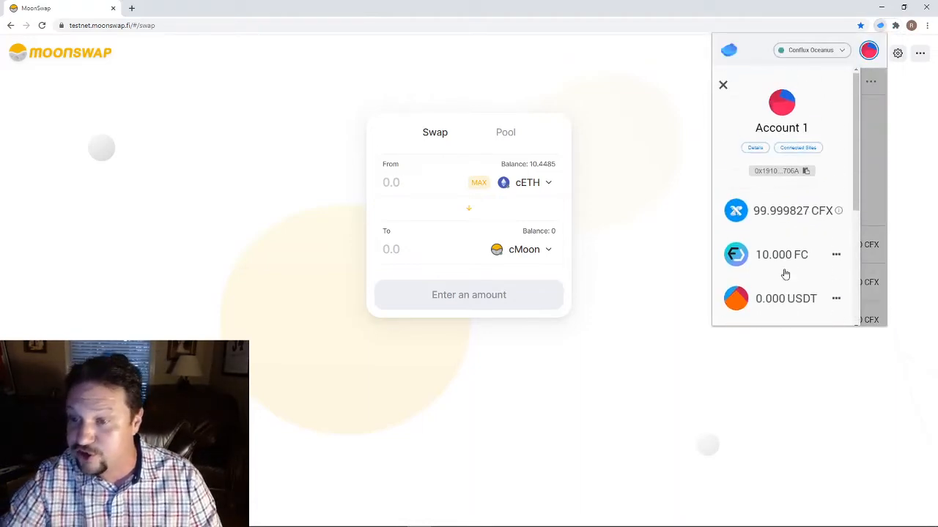
scroll(down, 3)
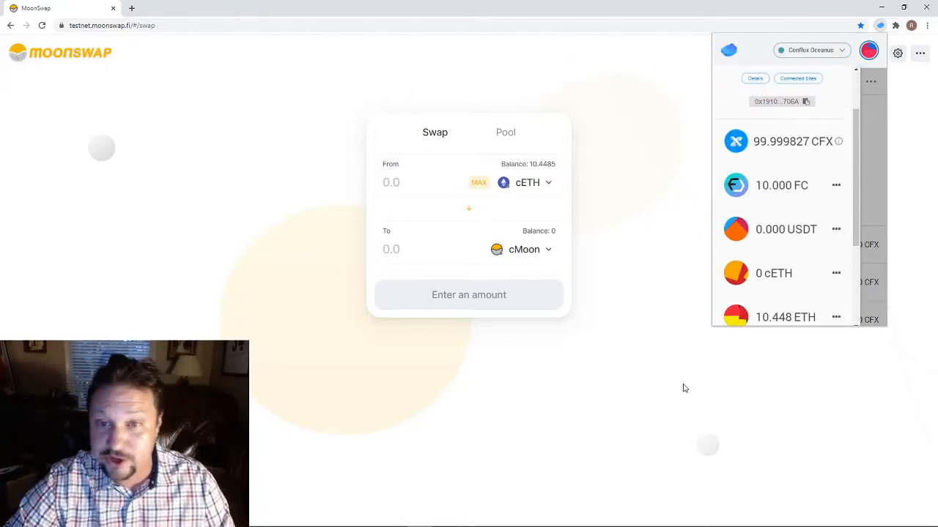
mouse_move(730, 339)
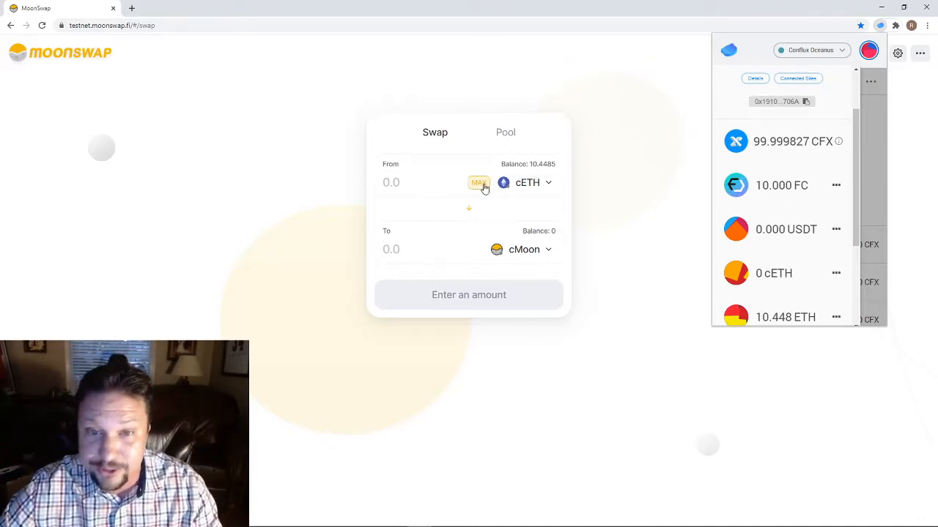
Swap the max cETH balance for about 260 cMoon and confirm the zero-gas transaction in ConfluxPortal
click(478, 181)
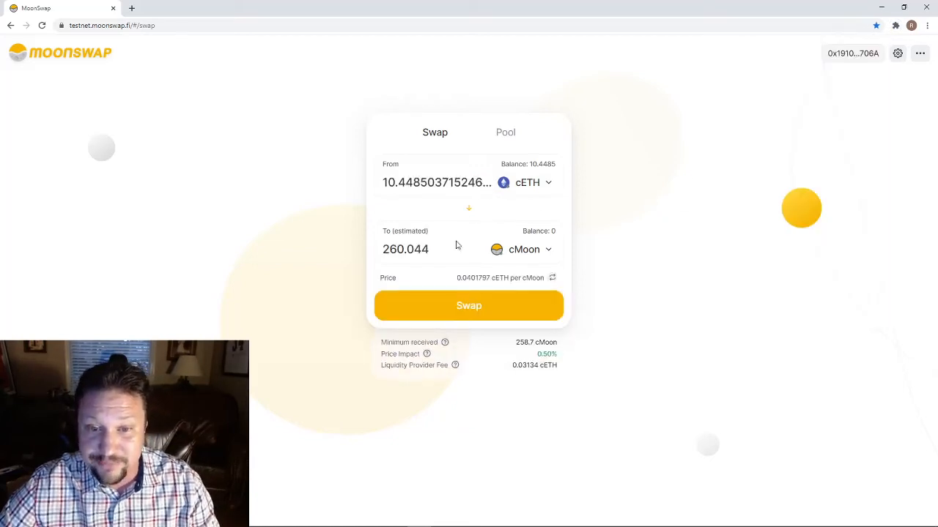
click(469, 306)
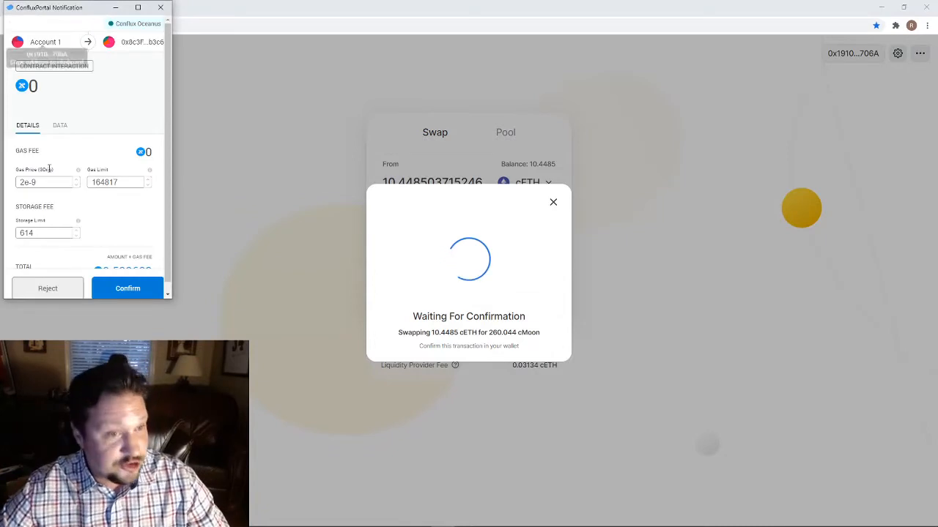
click(128, 288)
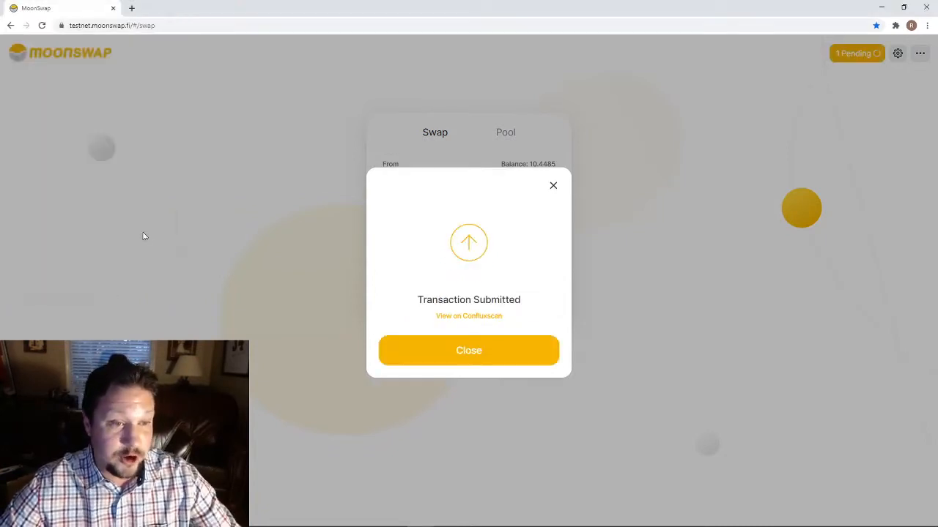
click(469, 350)
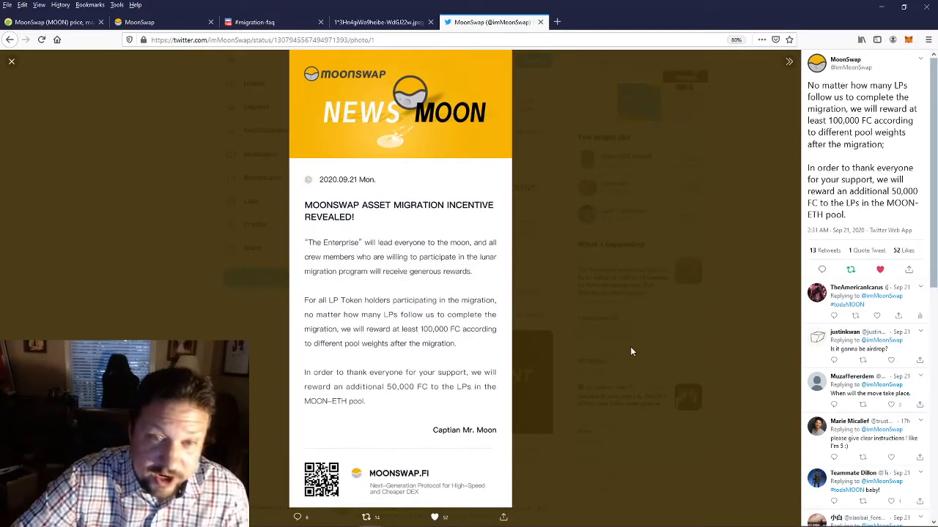
mouse_move(595, 323)
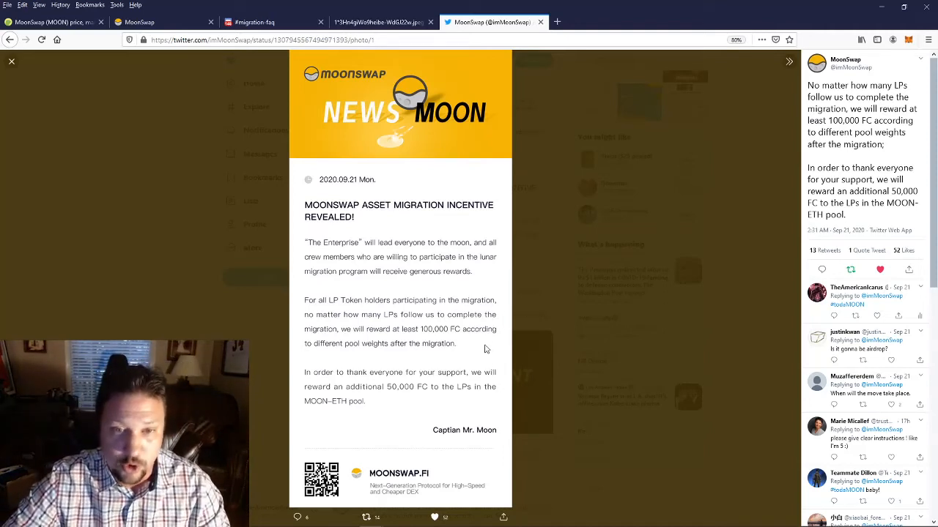
mouse_move(516, 349)
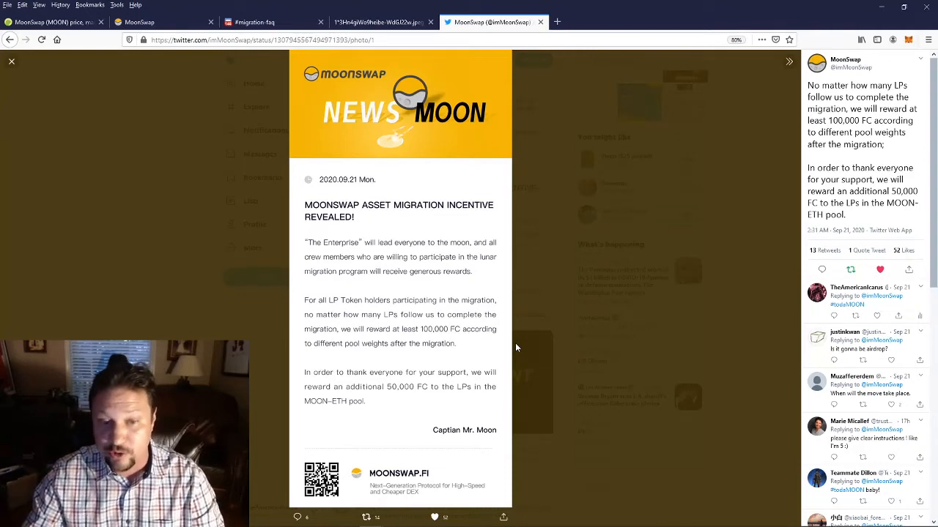
mouse_move(462, 380)
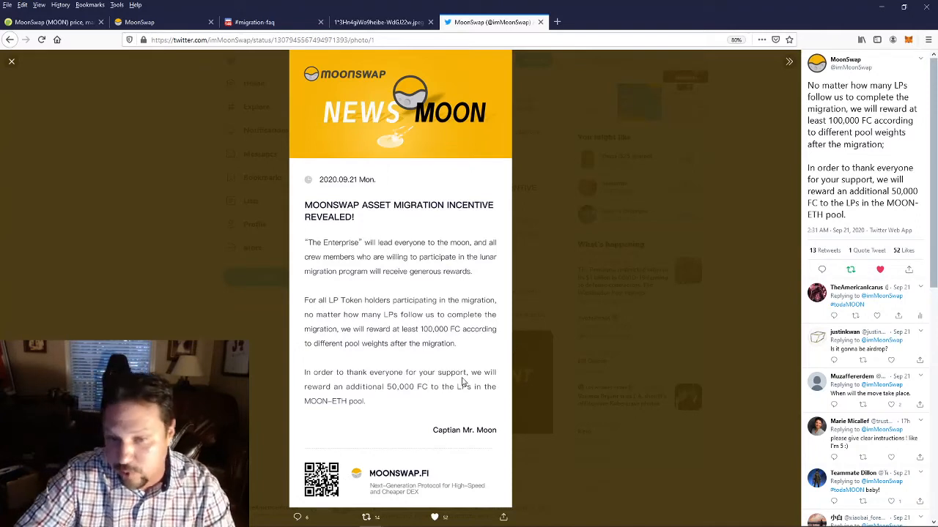
mouse_move(379, 392)
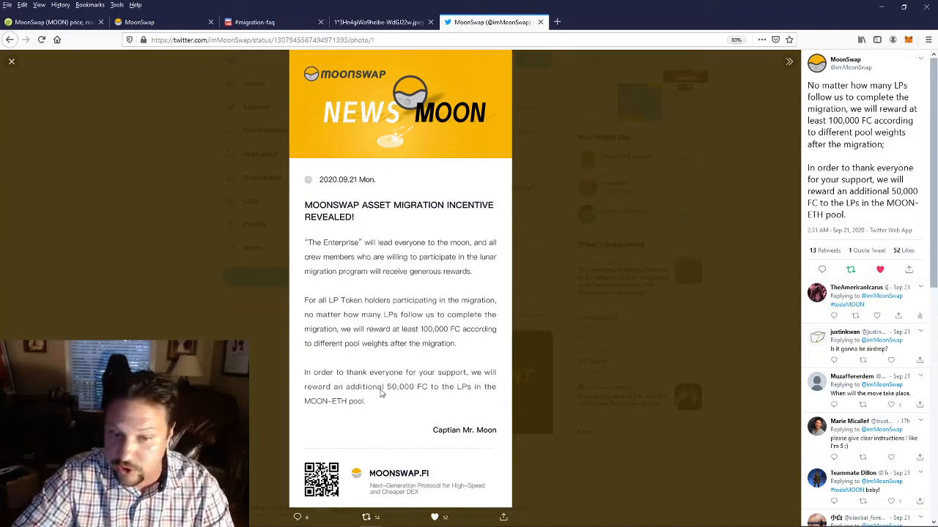
mouse_move(422, 392)
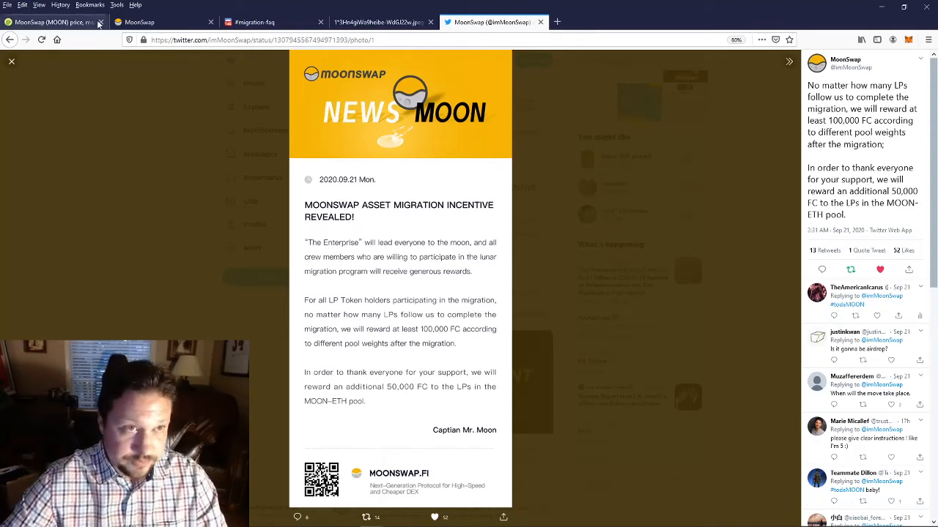
Return to CoinGecko's MOON page showing $0.848669, up 7.3%
click(51, 22)
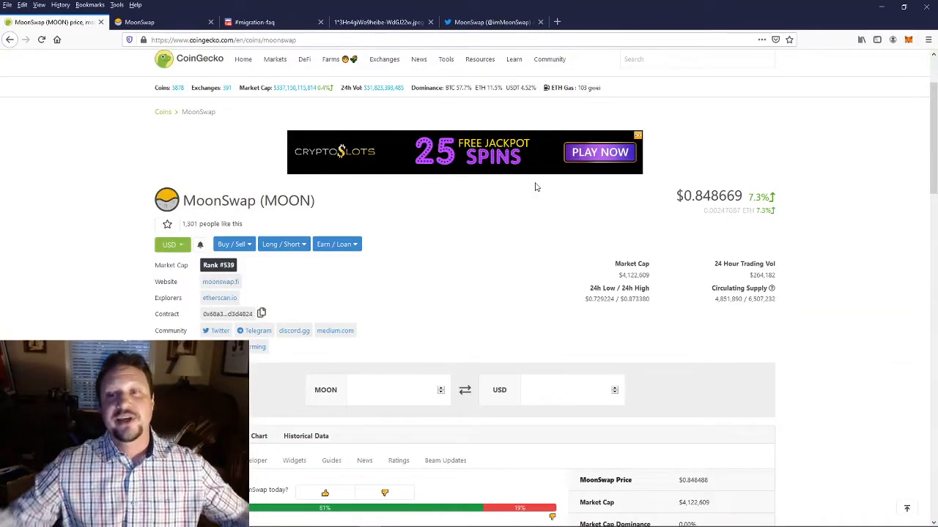